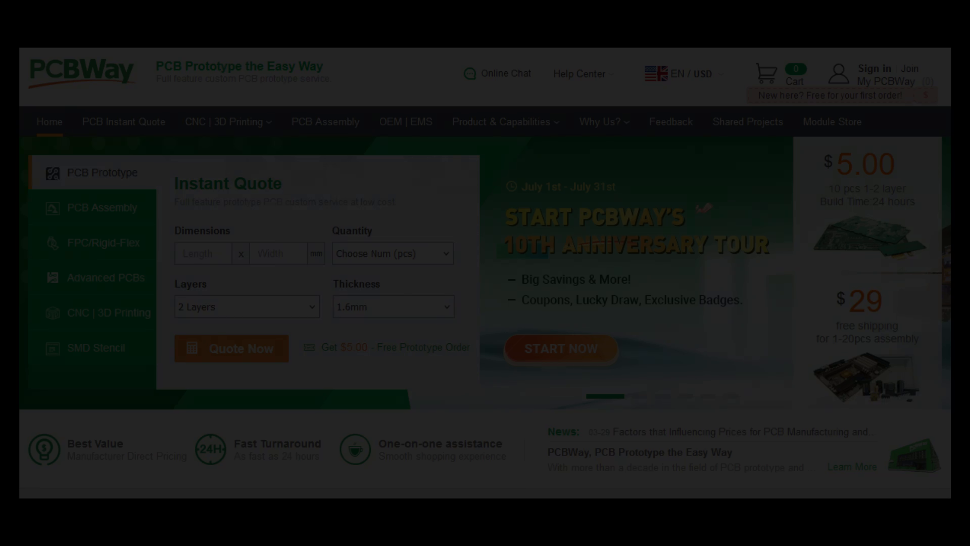
- Enter a 50 dB reference level offset to compensate for the external attenuator
{"action": "scroll", "scroll_direction": "down", "scroll_amount": 3}
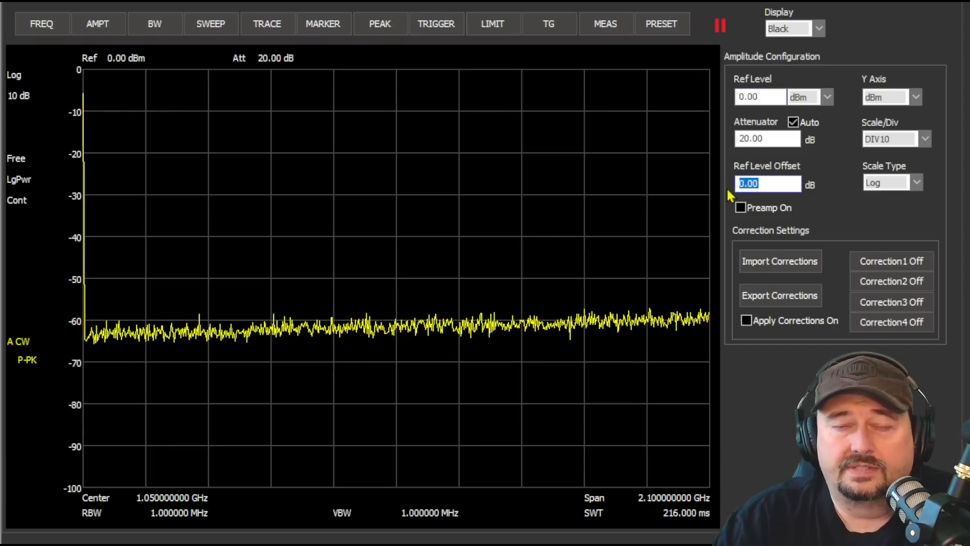
{"action": "type", "text": "50"}
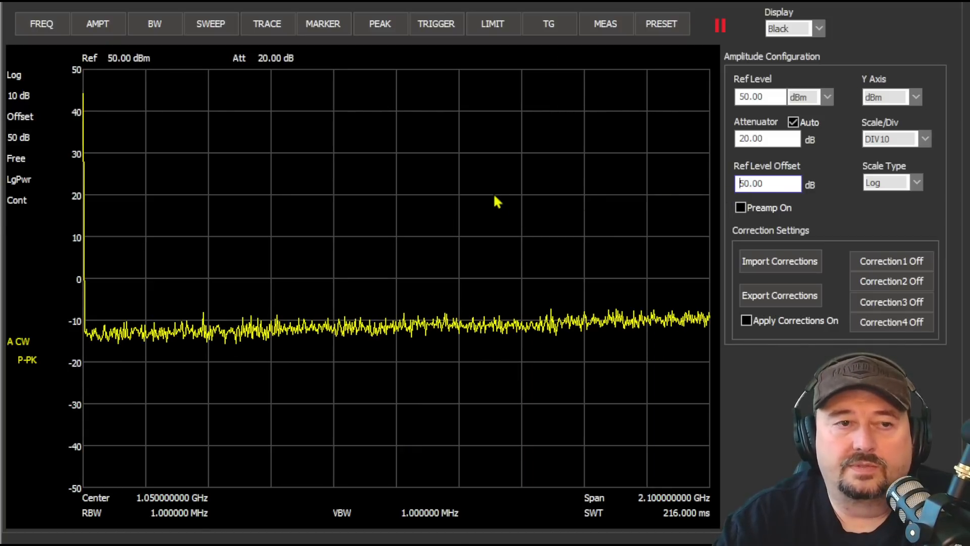
{"action": "left_click", "coordinate": [41, 23]}
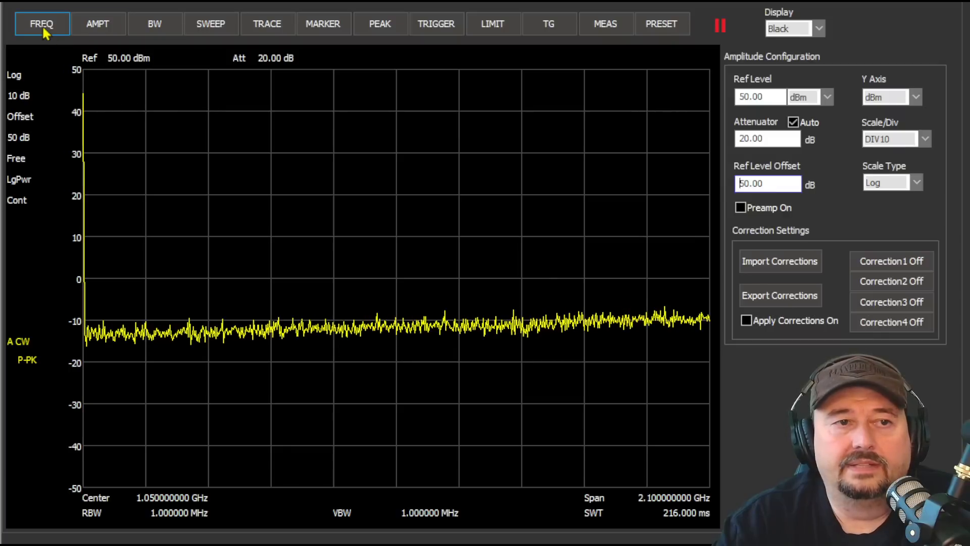
- Set the stop frequency to 50 MHz for a 0–50 MHz sweep
{"action": "left_click", "coordinate": [42, 24]}
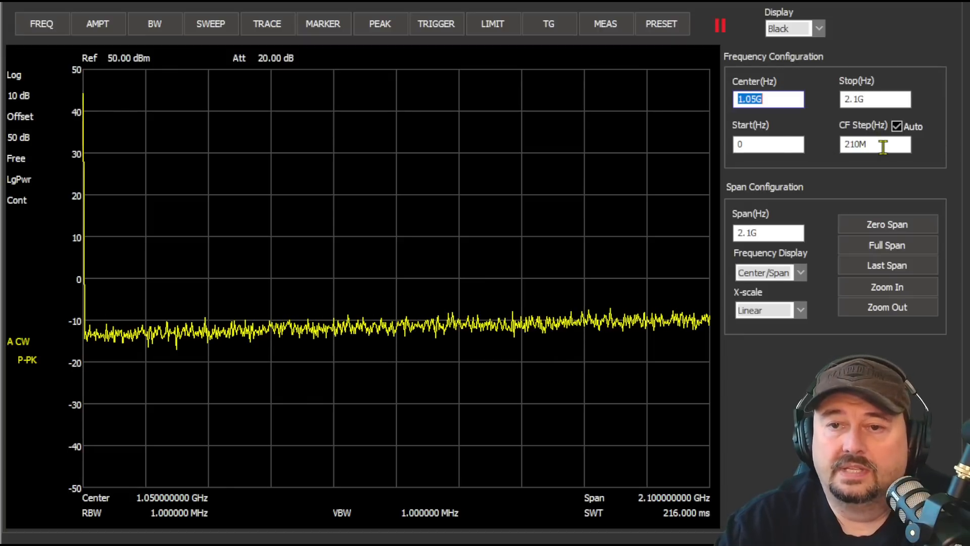
{"action": "left_click", "coordinate": [875, 99]}
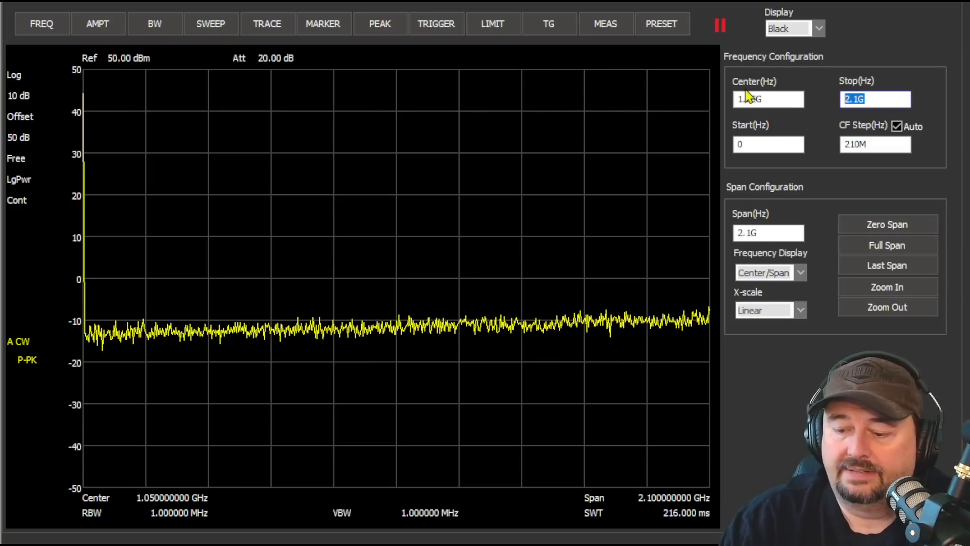
{"action": "type", "text": "50M"}
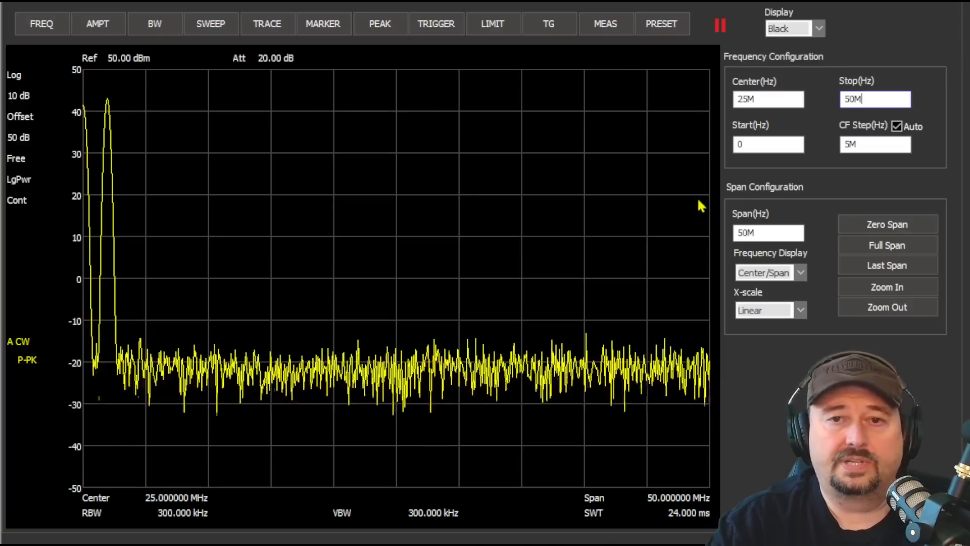
- Freeze the 0–50 MHz sweep with the carrier captured and bring up Marker Configuration
{"action": "left_click", "coordinate": [719, 25]}
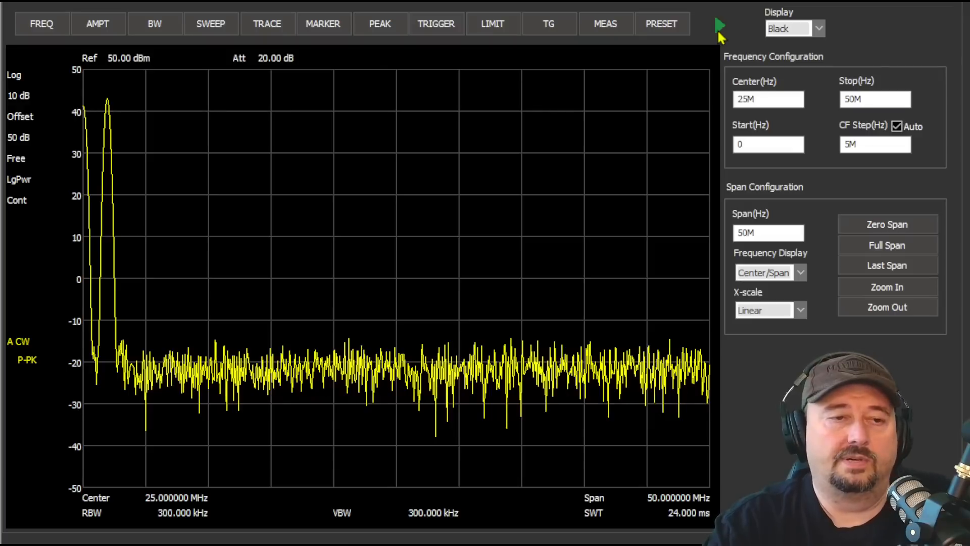
{"action": "mouse_move", "coordinate": [113, 125]}
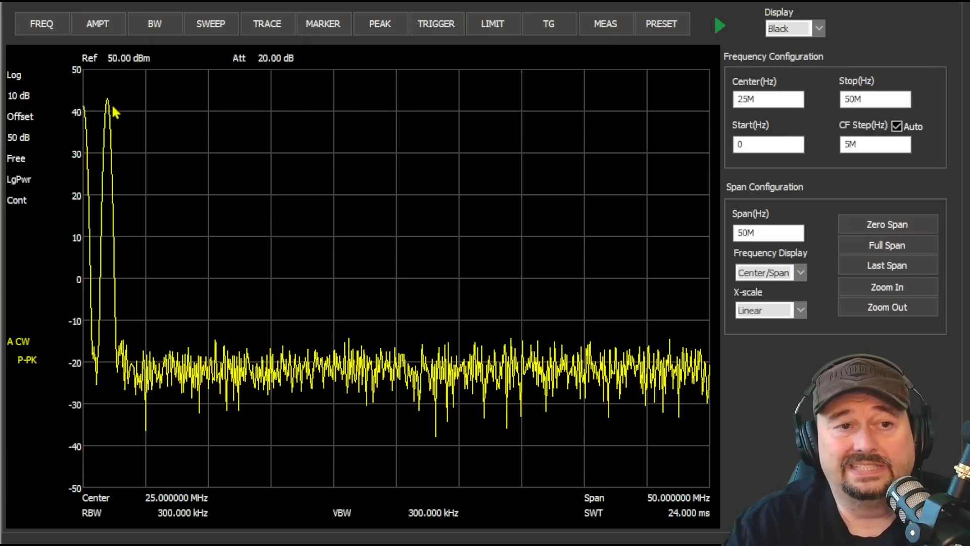
{"action": "mouse_move", "coordinate": [690, 53]}
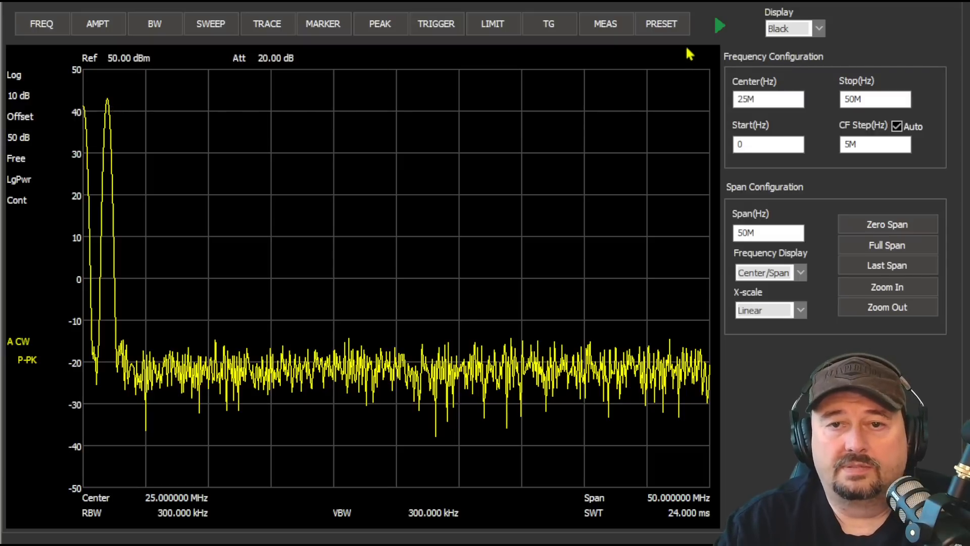
{"action": "left_click", "coordinate": [719, 24]}
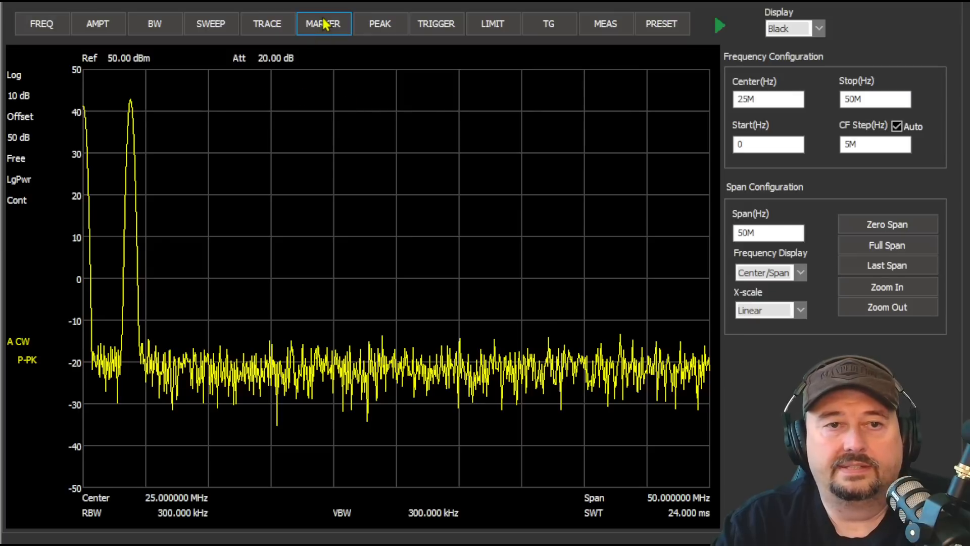
{"action": "left_click", "coordinate": [322, 23]}
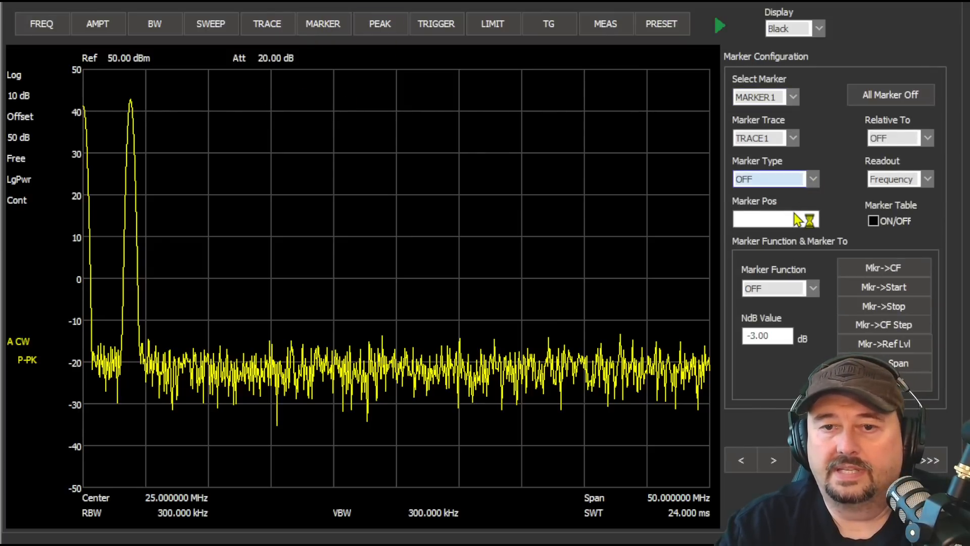
- Place Marker 1 on the carrier peak, reading 3.733333 MHz at 42.56 dBm
{"action": "left_click", "coordinate": [769, 179]}
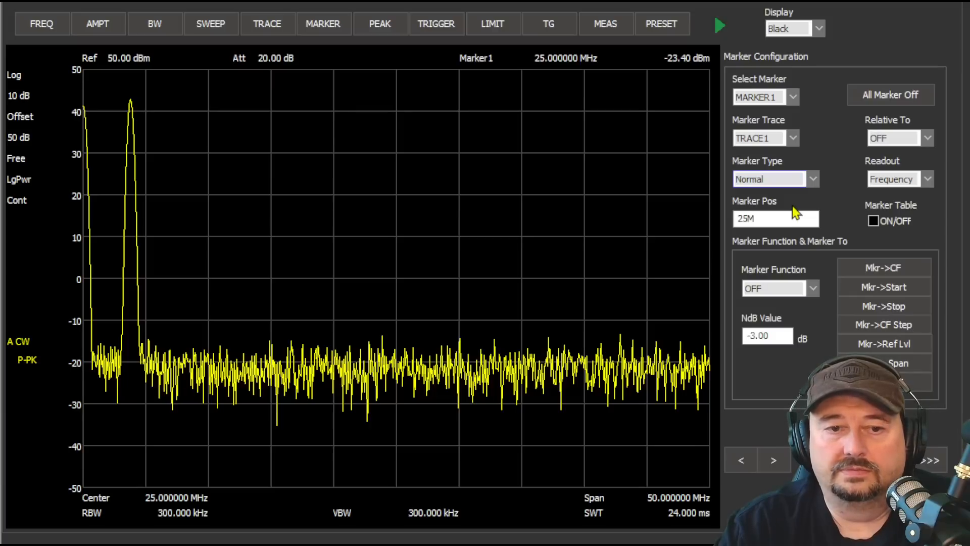
{"action": "mouse_move", "coordinate": [721, 34]}
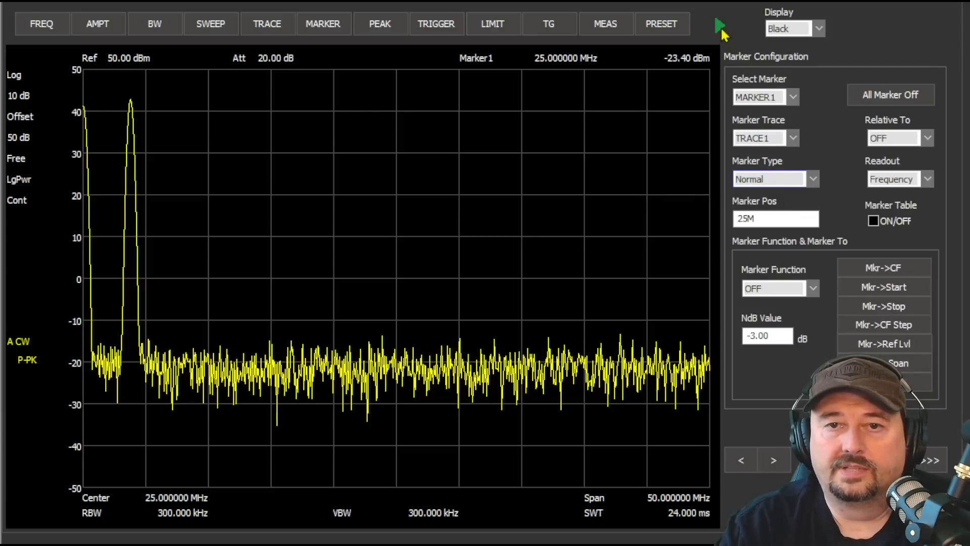
{"action": "left_click", "coordinate": [719, 27]}
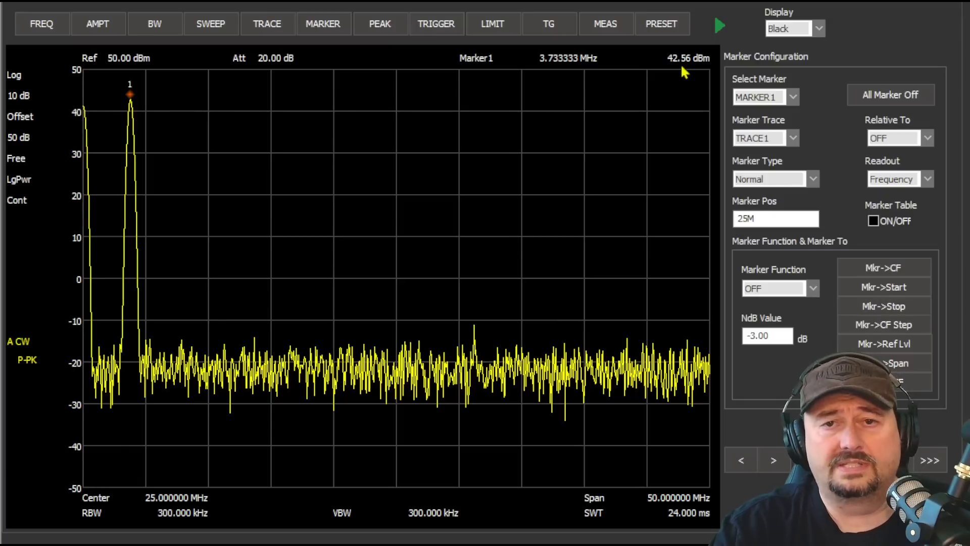
{"action": "mouse_move", "coordinate": [716, 38]}
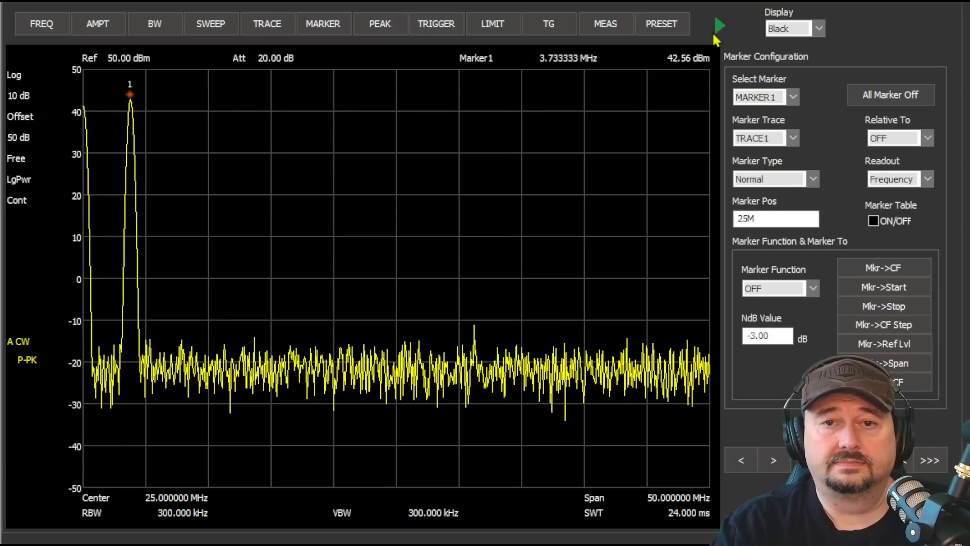
- Resume continuous sweeping so the 3.73 MHz carrier drops back into the noise
{"action": "left_click", "coordinate": [719, 26]}
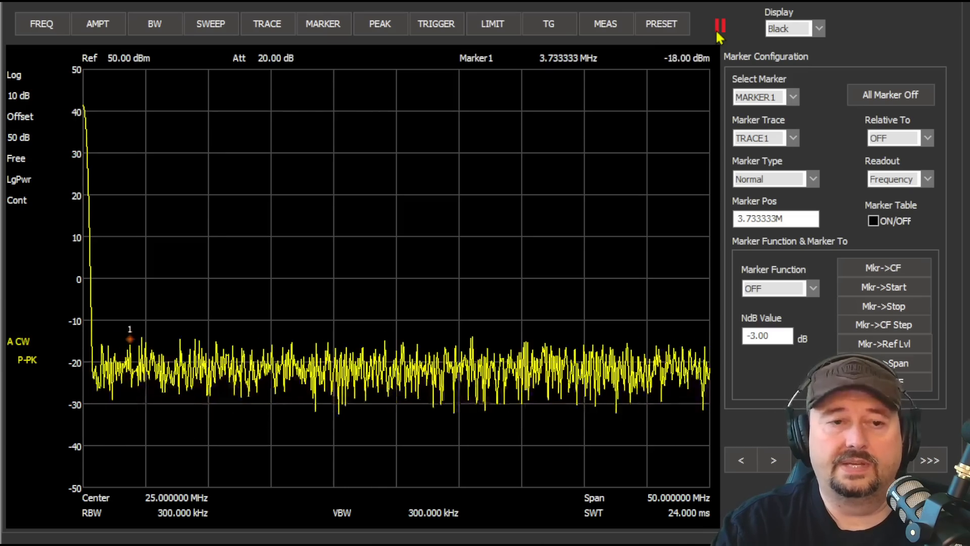
{"action": "left_click", "coordinate": [720, 27]}
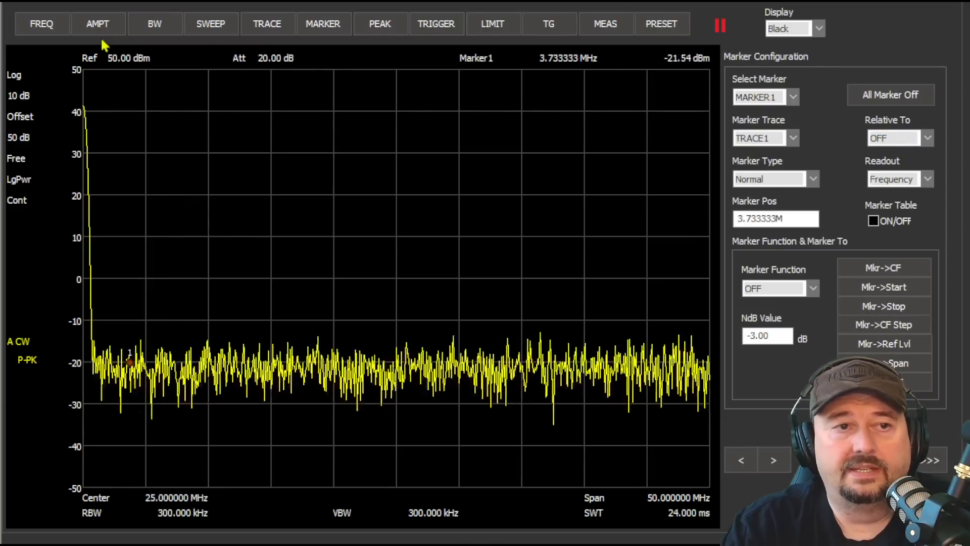
- Set the stop frequency to 100M for a 0–100 MHz sweep
{"action": "left_click", "coordinate": [41, 23]}
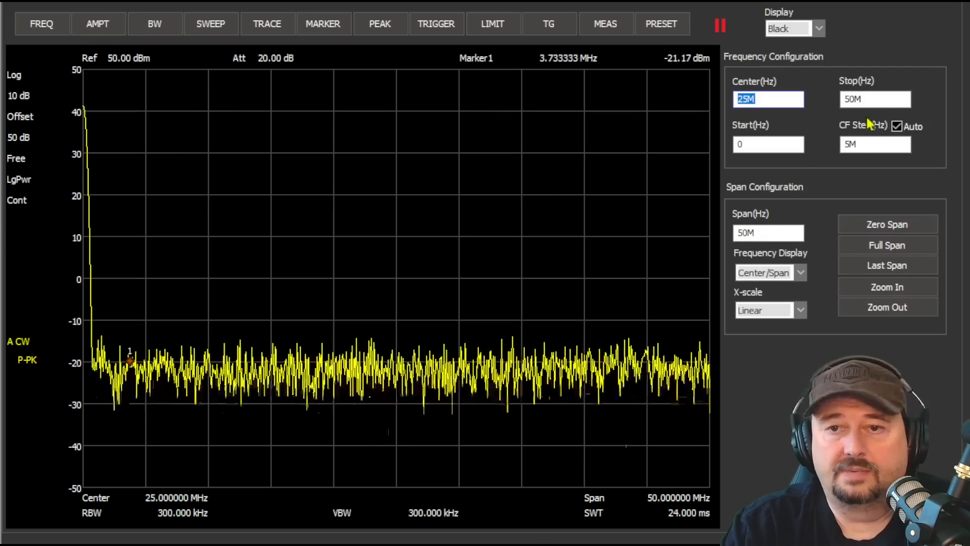
{"action": "left_click", "coordinate": [875, 99]}
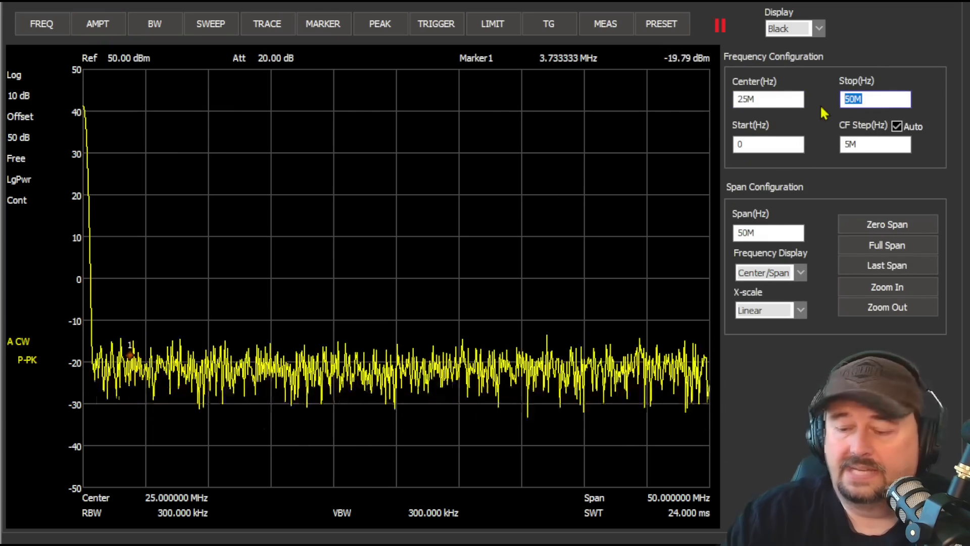
{"action": "type", "text": "100m"}
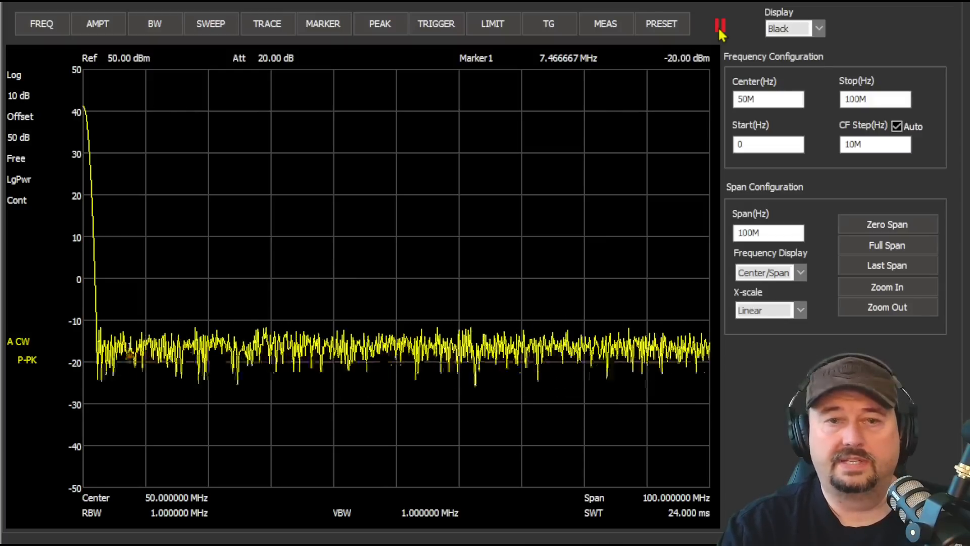
- Freeze the sweep once the carrier near 28 MHz at about 43 dBm appears
{"action": "left_click", "coordinate": [720, 27]}
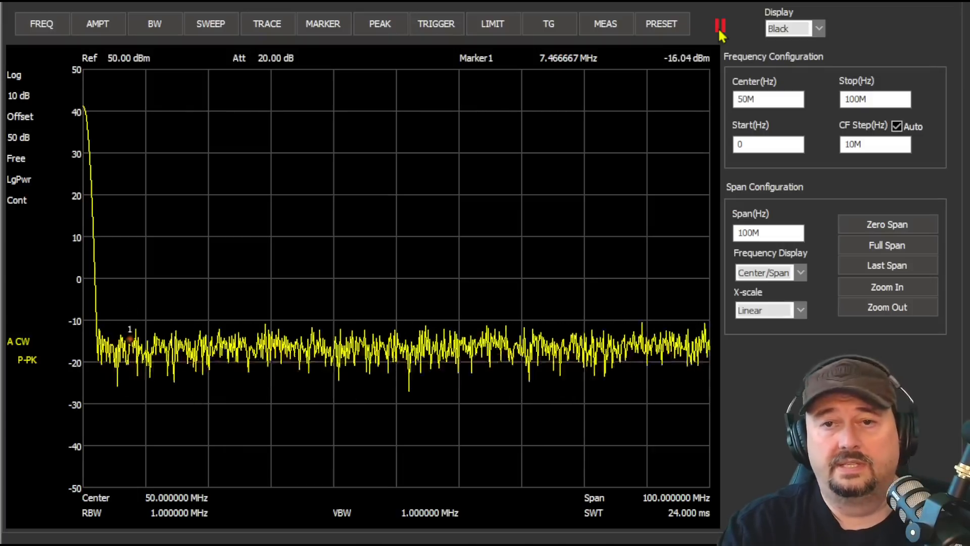
{"action": "left_click", "coordinate": [719, 26]}
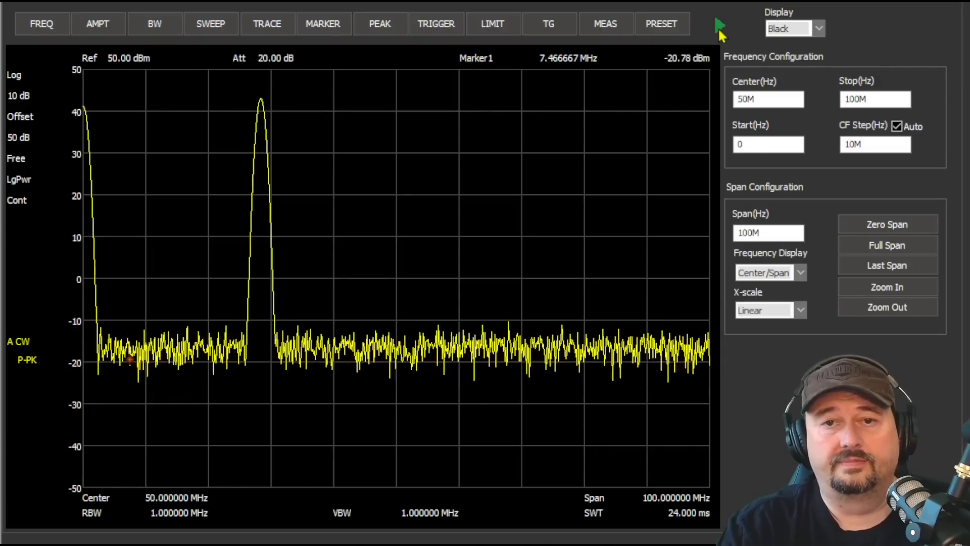